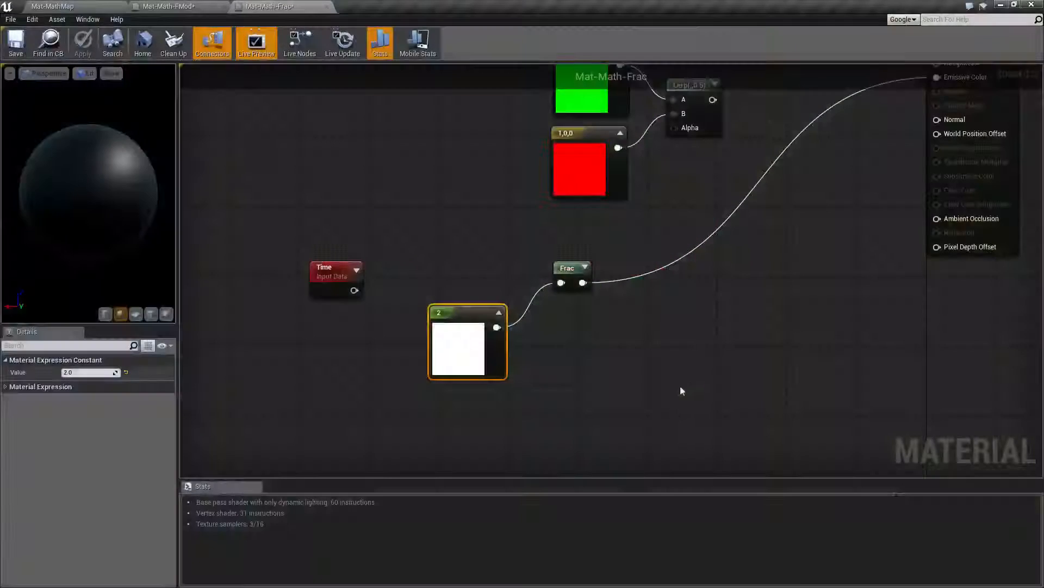
- Set the constant node's value to 2.9 and rewire Time into the Frac node
{"action": "left_click", "coordinate": [571, 267]}
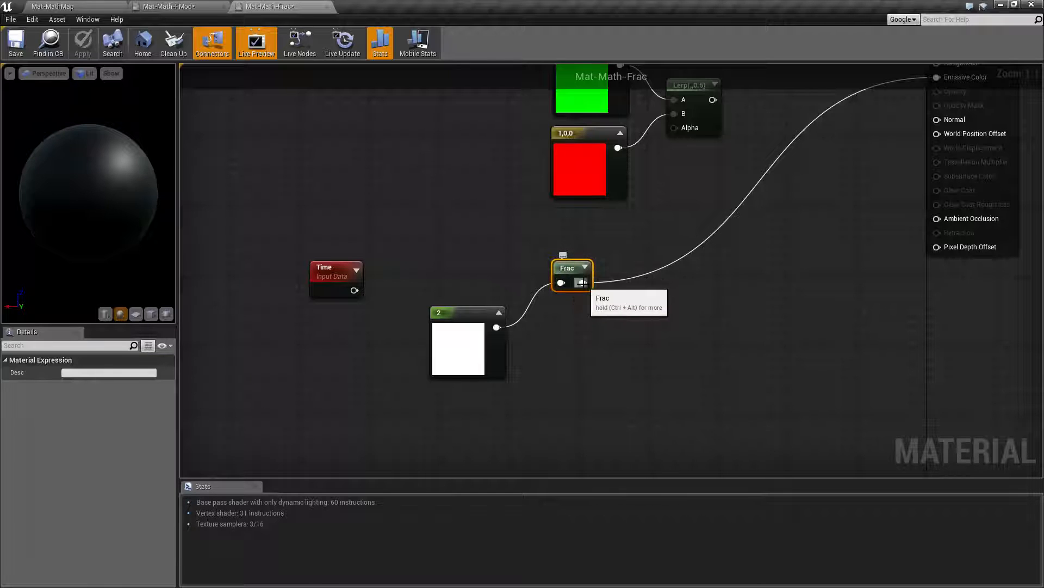
{"action": "mouse_move", "coordinate": [552, 321]}
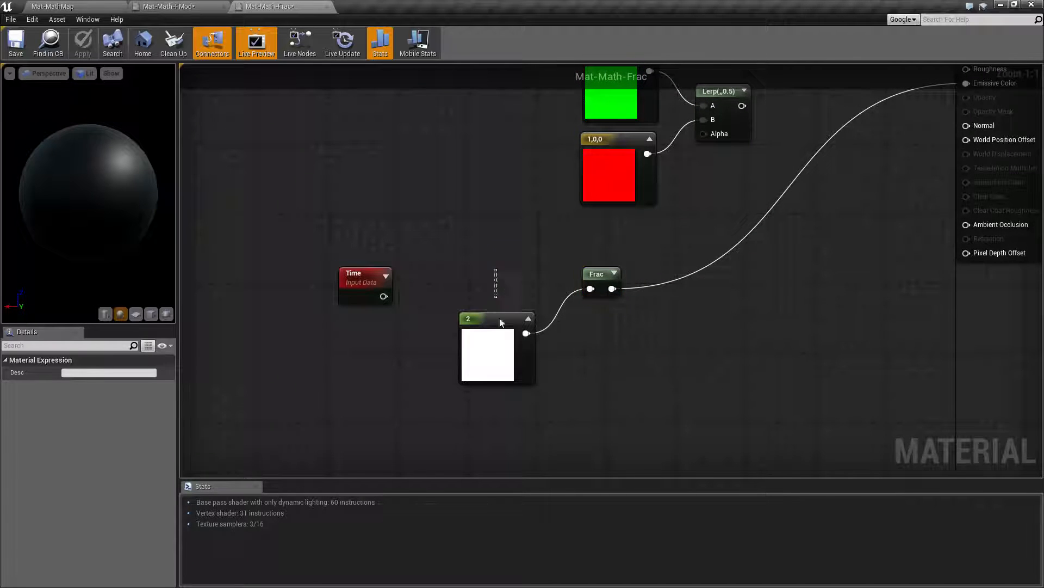
{"action": "left_click", "coordinate": [496, 355]}
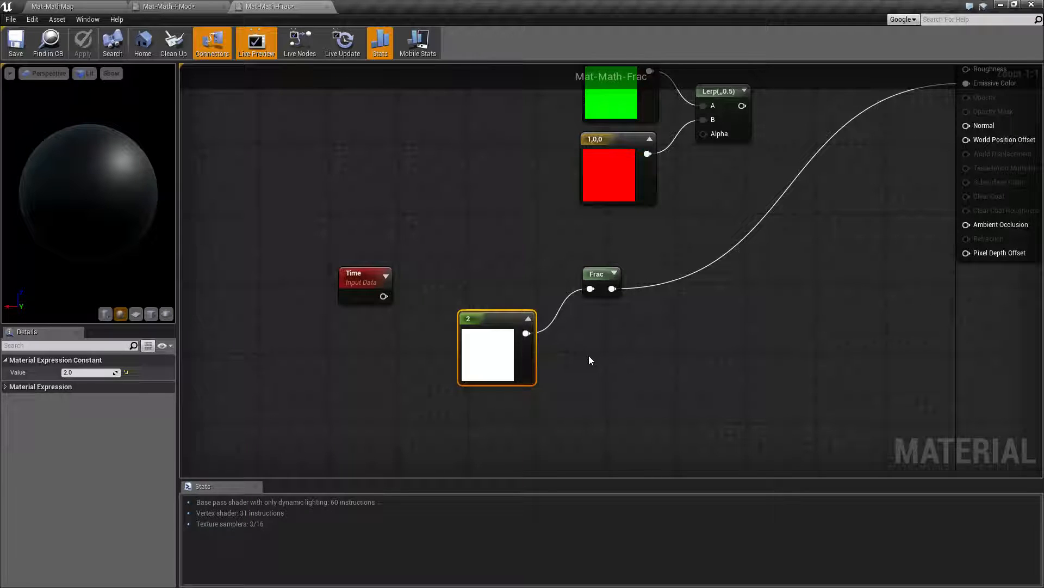
{"action": "mouse_move", "coordinate": [600, 274]}
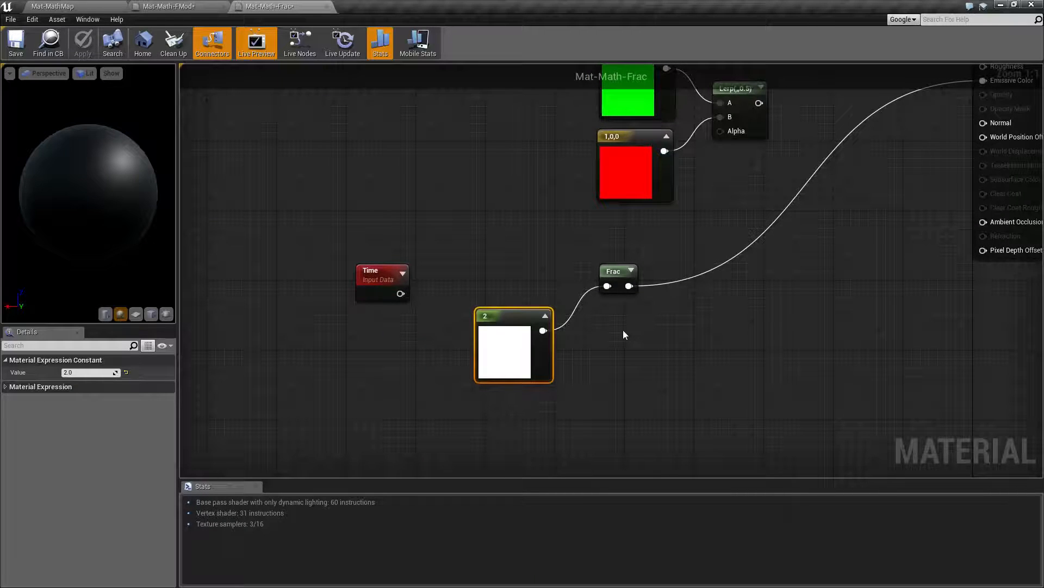
{"action": "mouse_move", "coordinate": [614, 328]}
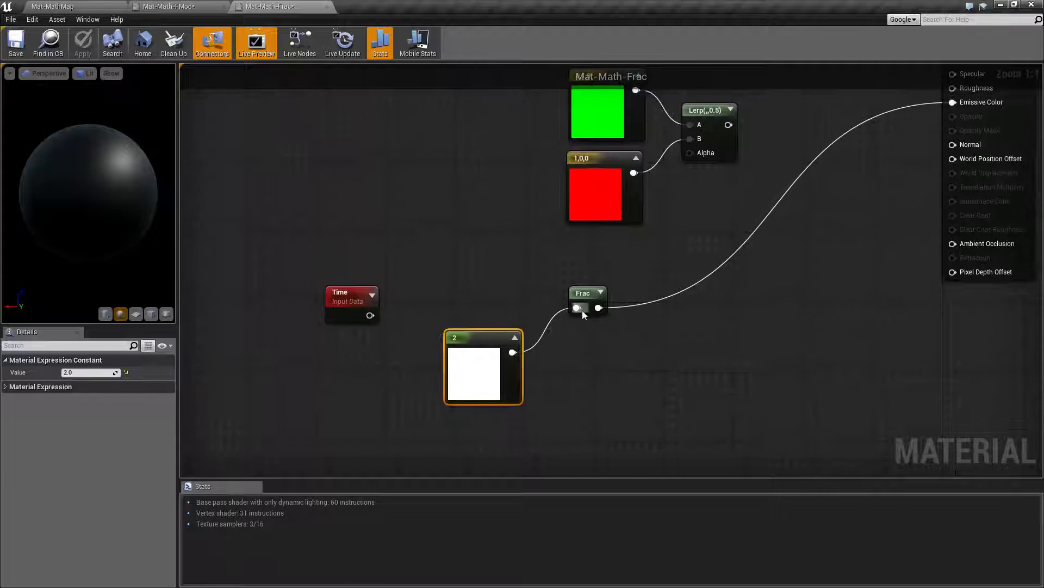
{"action": "left_click", "coordinate": [587, 311]}
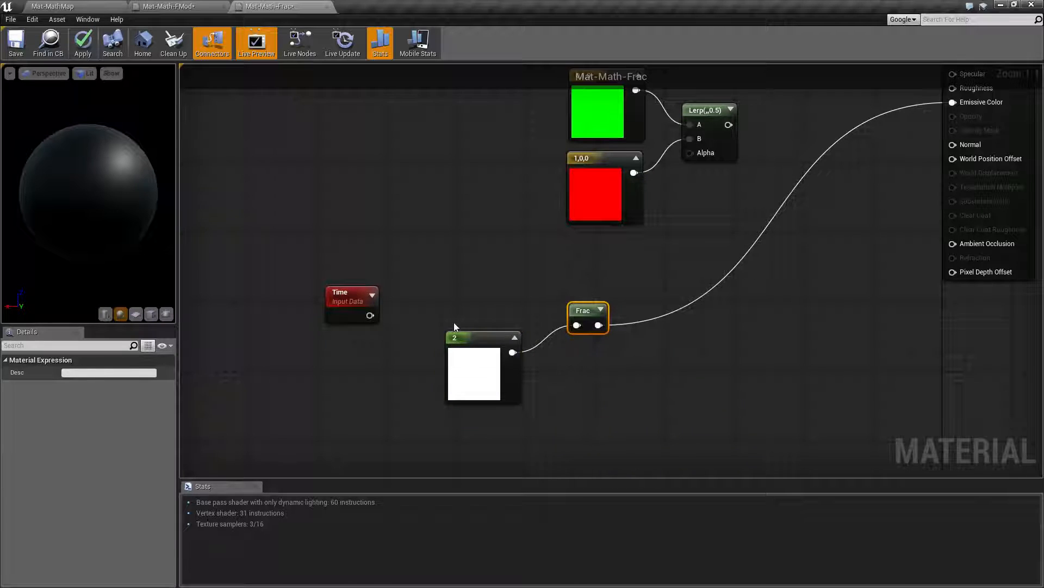
{"action": "left_click", "coordinate": [473, 374]}
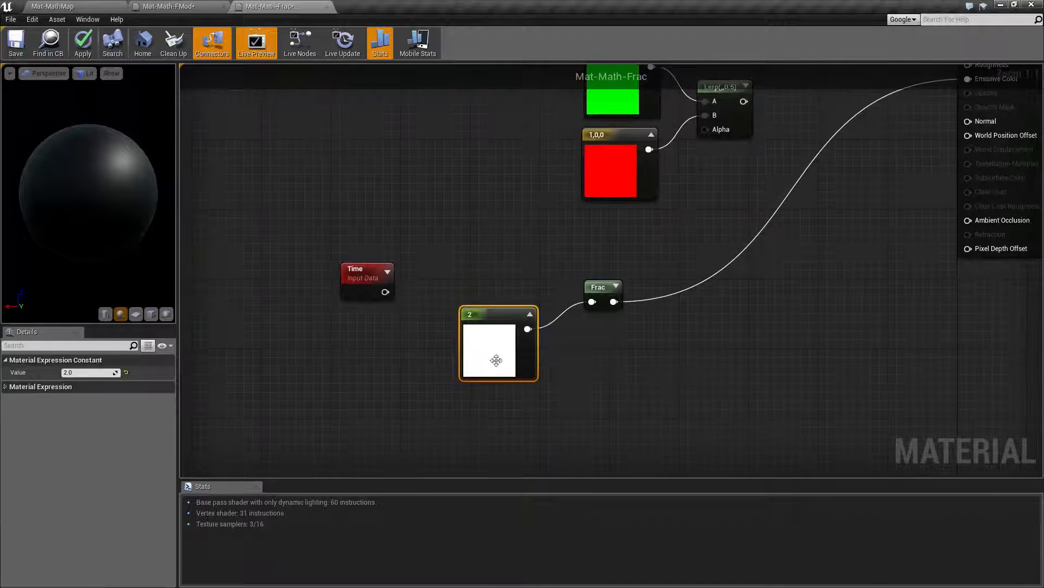
{"action": "mouse_move", "coordinate": [477, 314]}
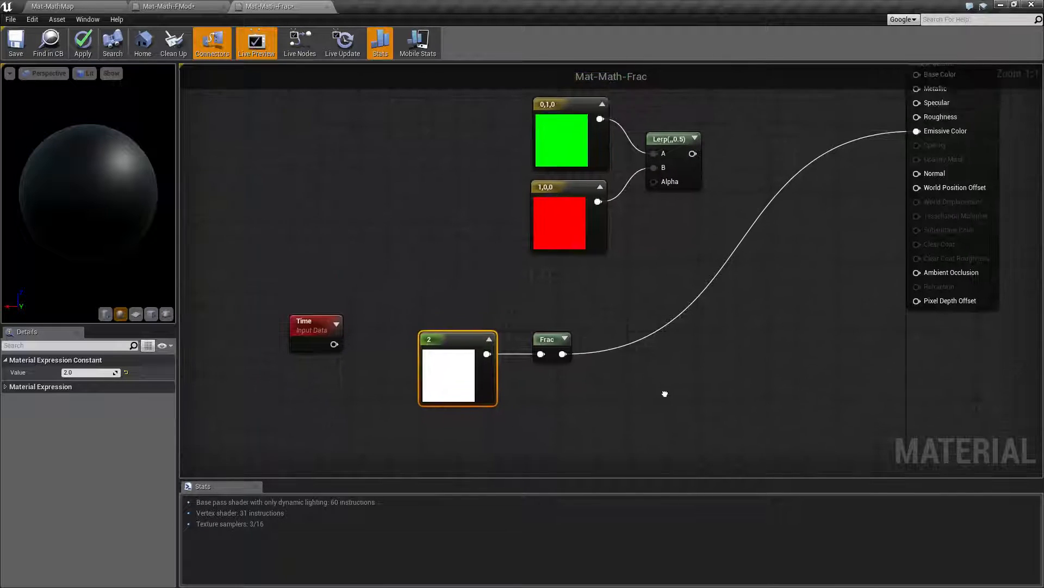
{"action": "mouse_move", "coordinate": [458, 310]}
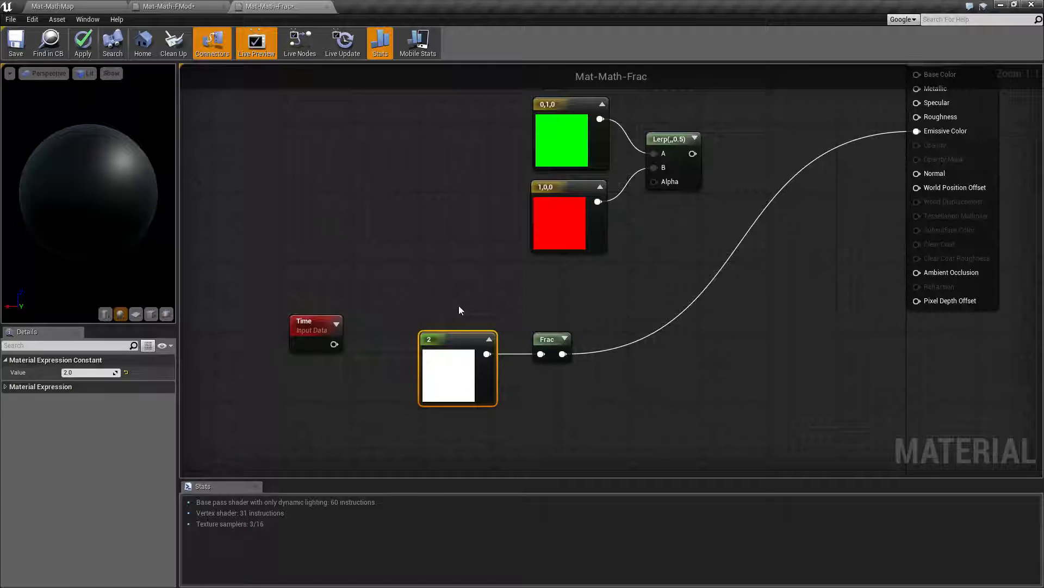
{"action": "left_click", "coordinate": [547, 339]}
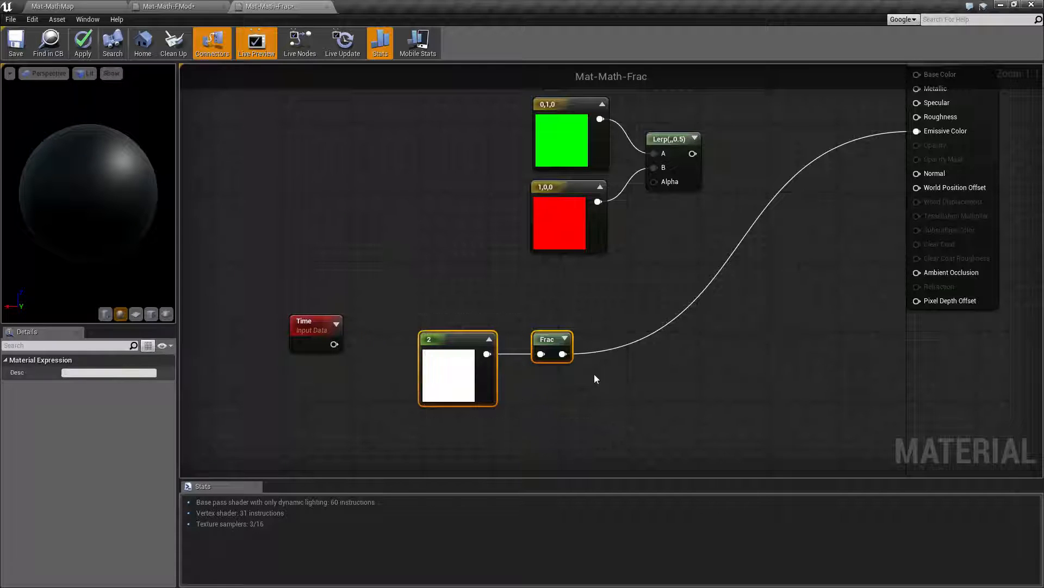
{"action": "left_click", "coordinate": [457, 369]}
{"action": "type", "text": "2.9"}
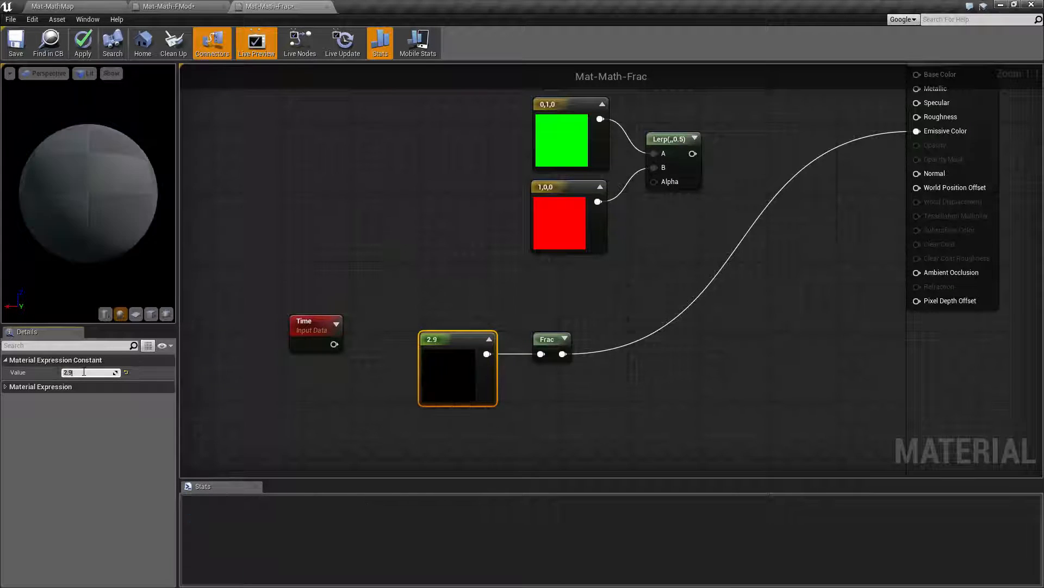
{"action": "left_click", "coordinate": [82, 42]}
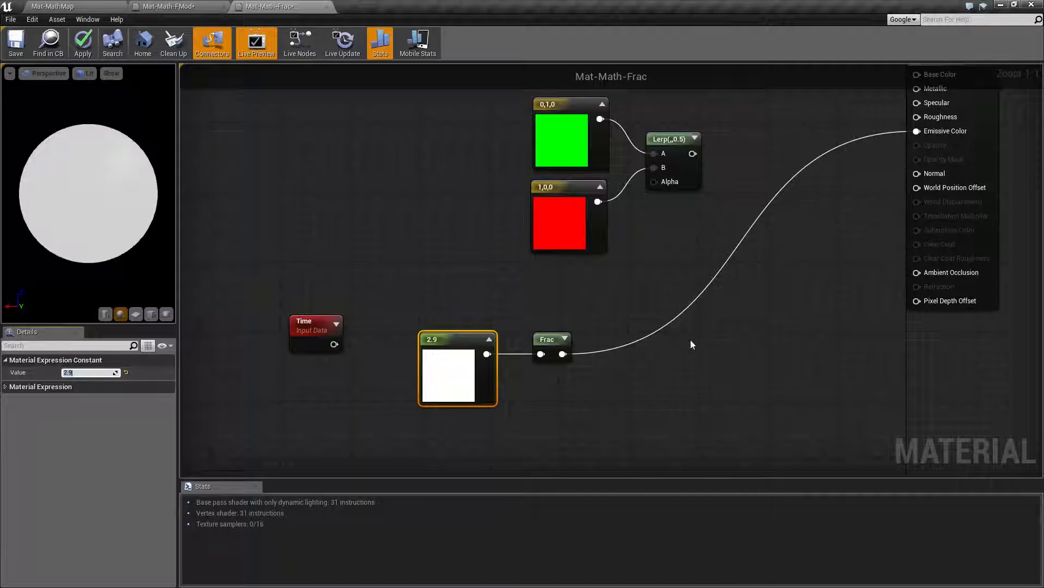
{"action": "mouse_move", "coordinate": [783, 290]}
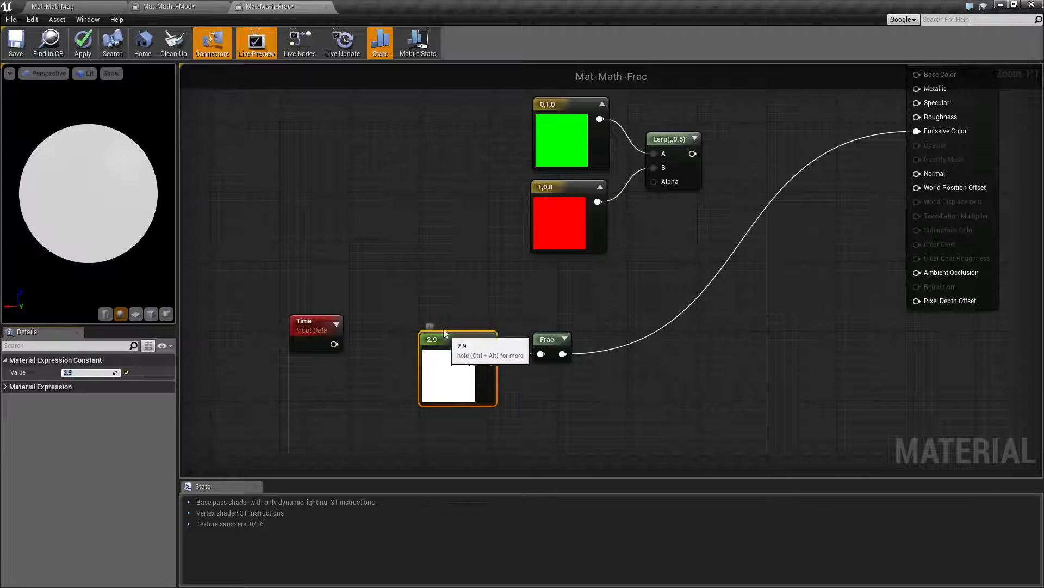
{"action": "mouse_move", "coordinate": [473, 373]}
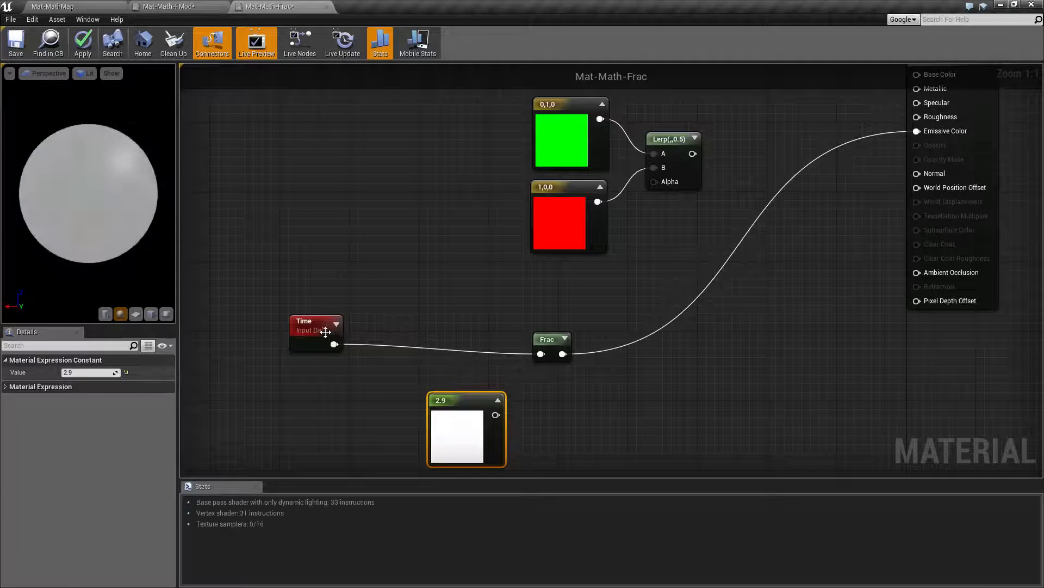
- Select the Time node
{"action": "left_click", "coordinate": [314, 329]}
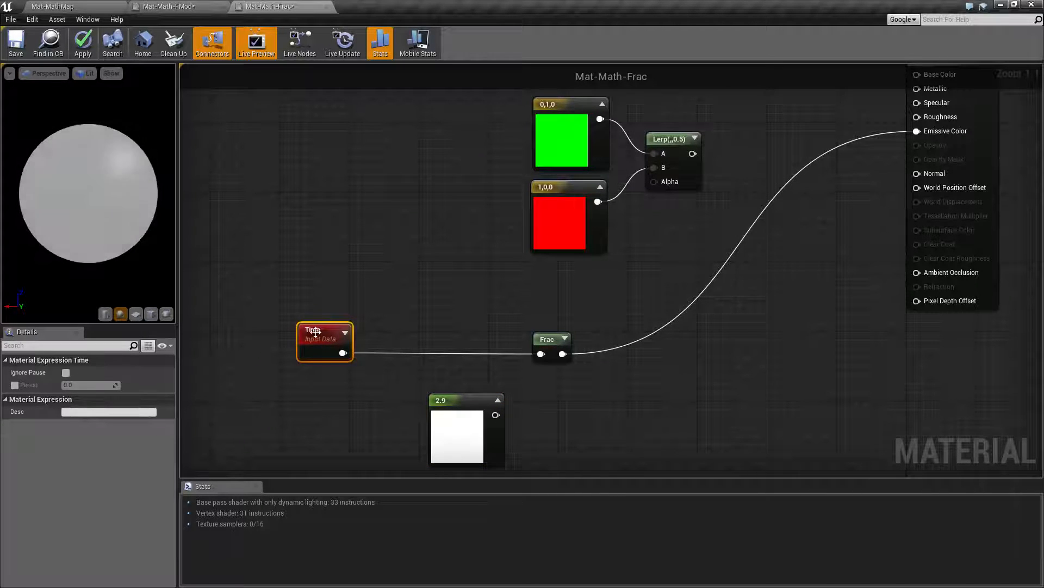
{"action": "mouse_move", "coordinate": [314, 338]}
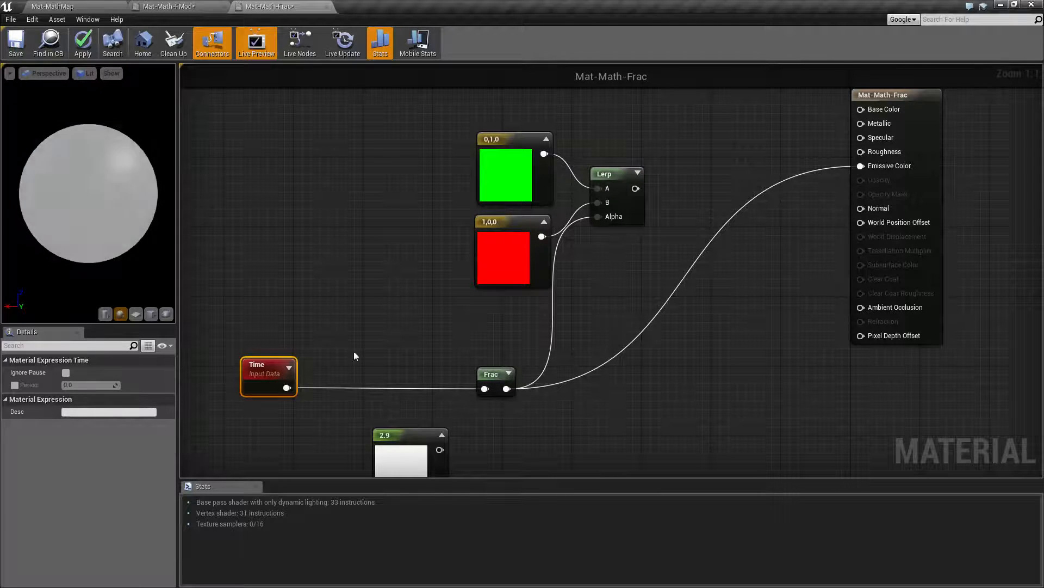
{"action": "mouse_move", "coordinate": [608, 173]}
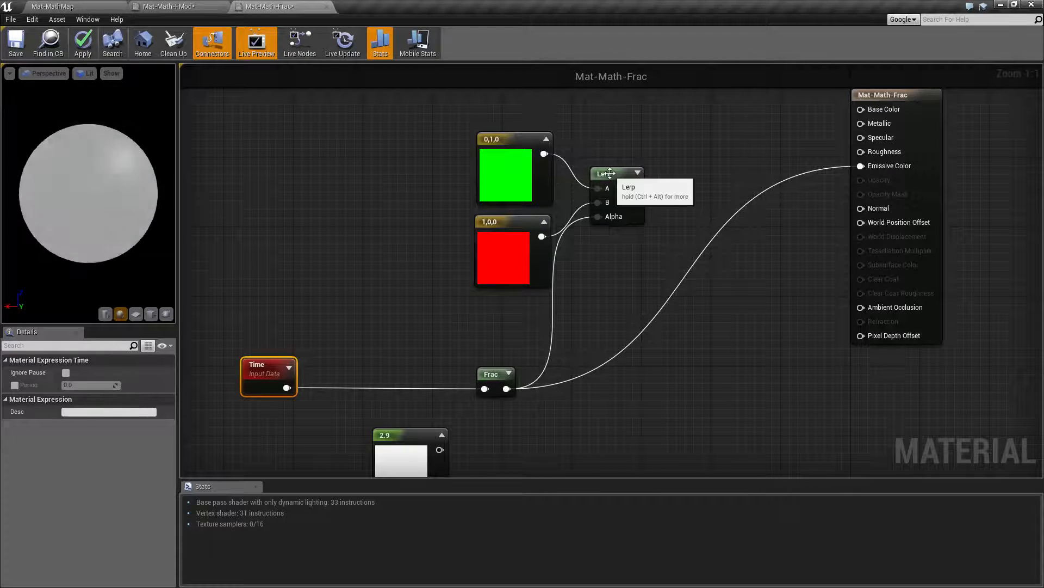
{"action": "mouse_move", "coordinate": [564, 363]}
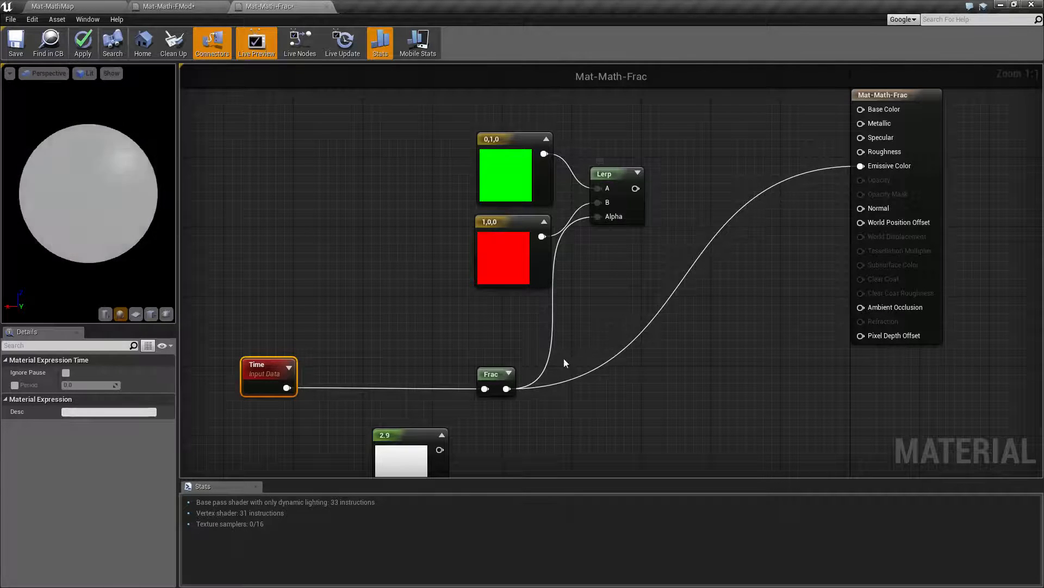
- Wire the Lerp output into Emissive Color, then select the red constant node
{"action": "left_click", "coordinate": [861, 165]}
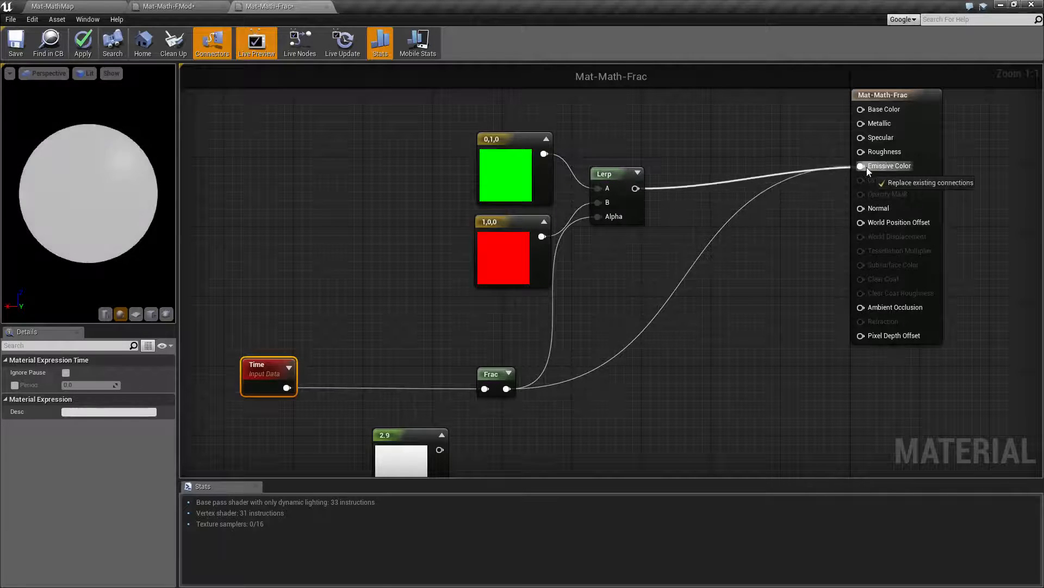
{"action": "left_click", "coordinate": [888, 166]}
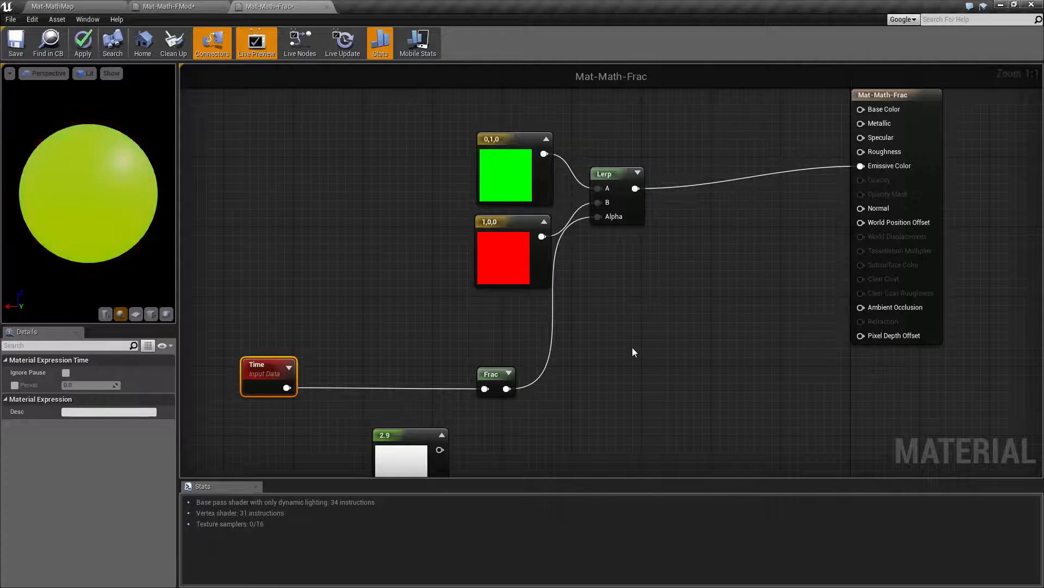
{"action": "mouse_move", "coordinate": [492, 139]}
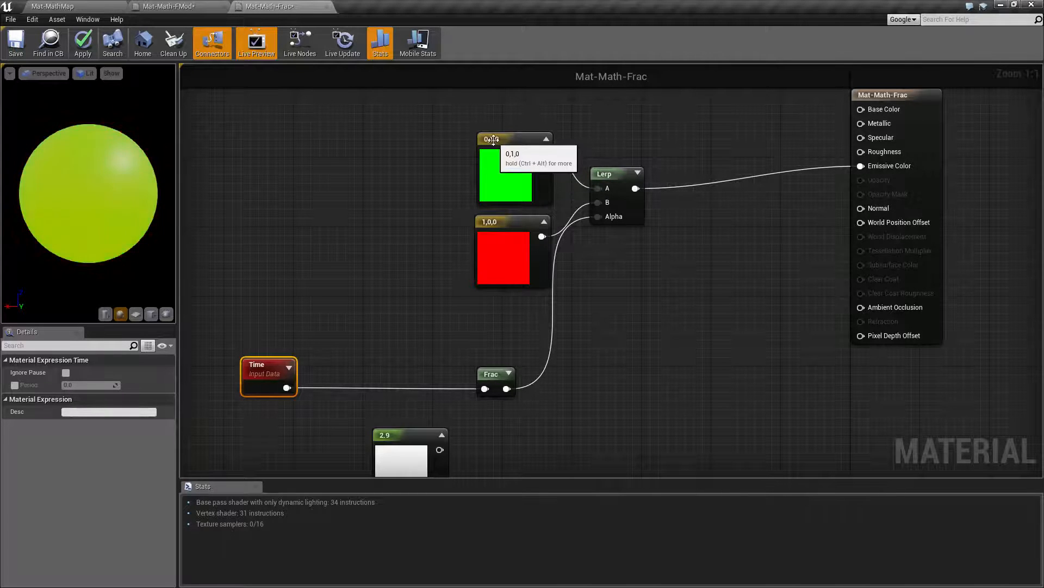
{"action": "left_click", "coordinate": [511, 261]}
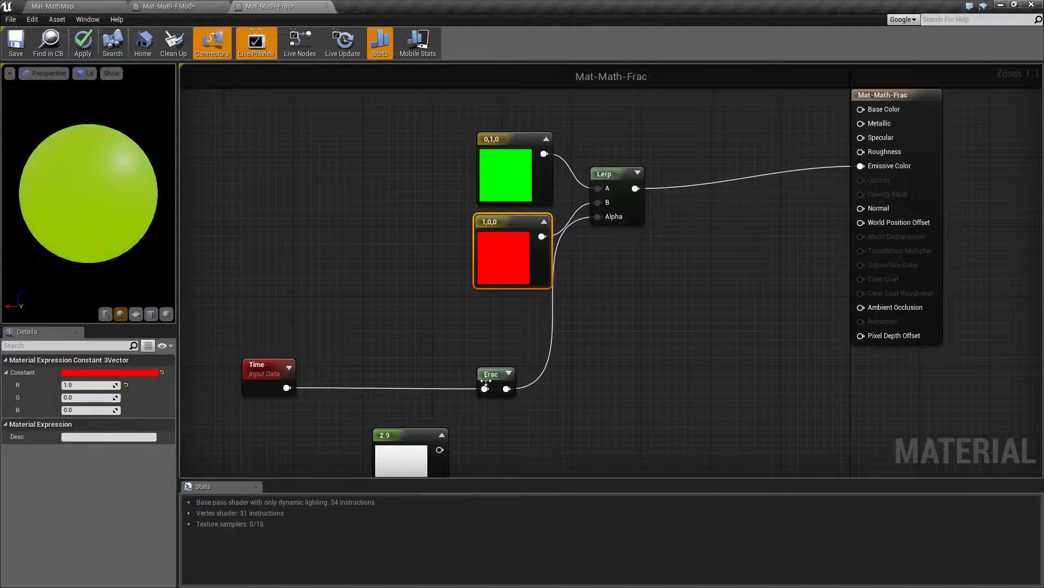
{"action": "mouse_move", "coordinate": [450, 370]}
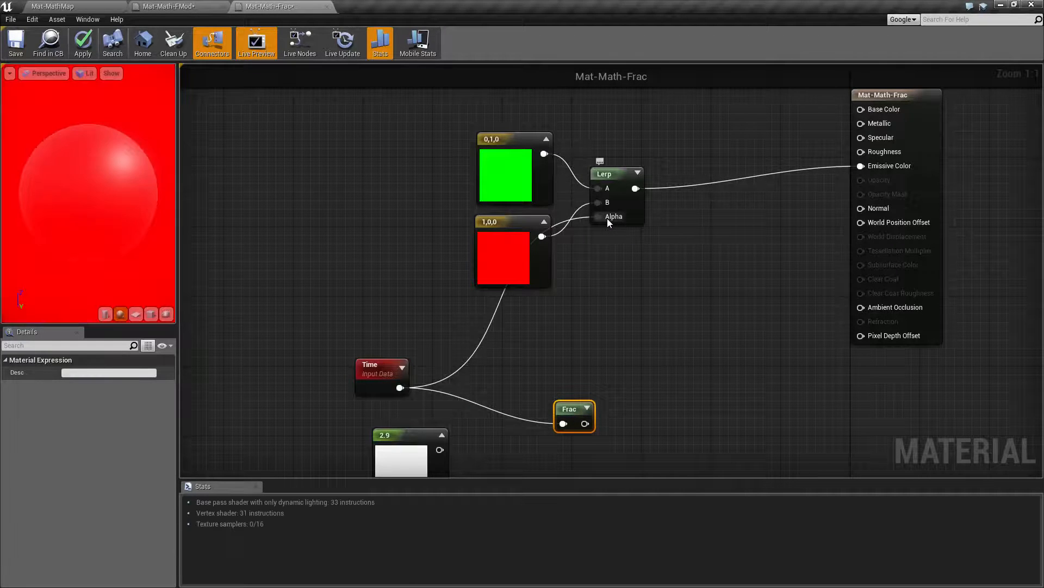
{"action": "mouse_move", "coordinate": [382, 376]}
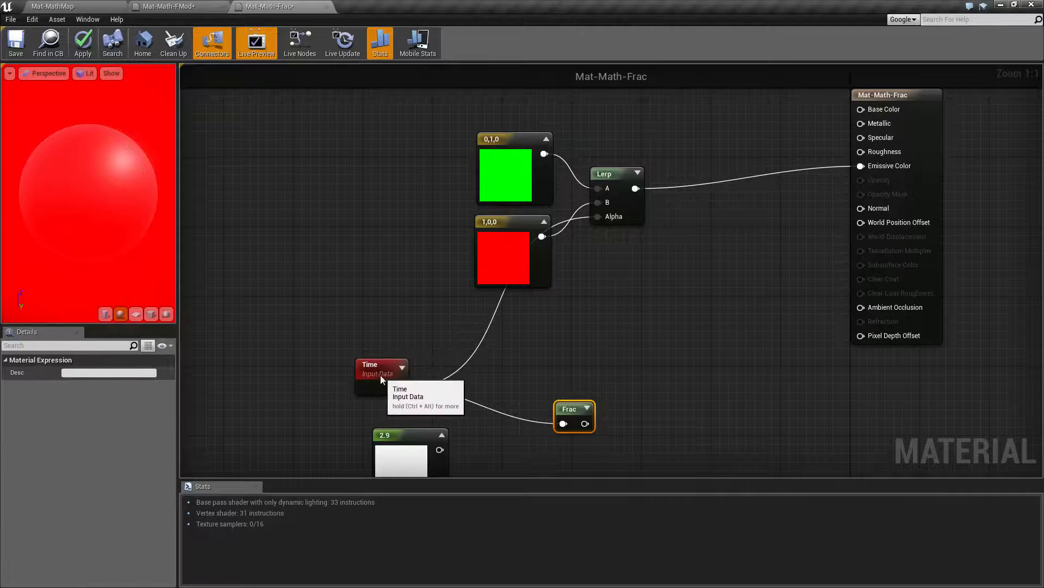
- Enable the Time node's Period option, keeping the period at 1.0
{"action": "left_click", "coordinate": [381, 368]}
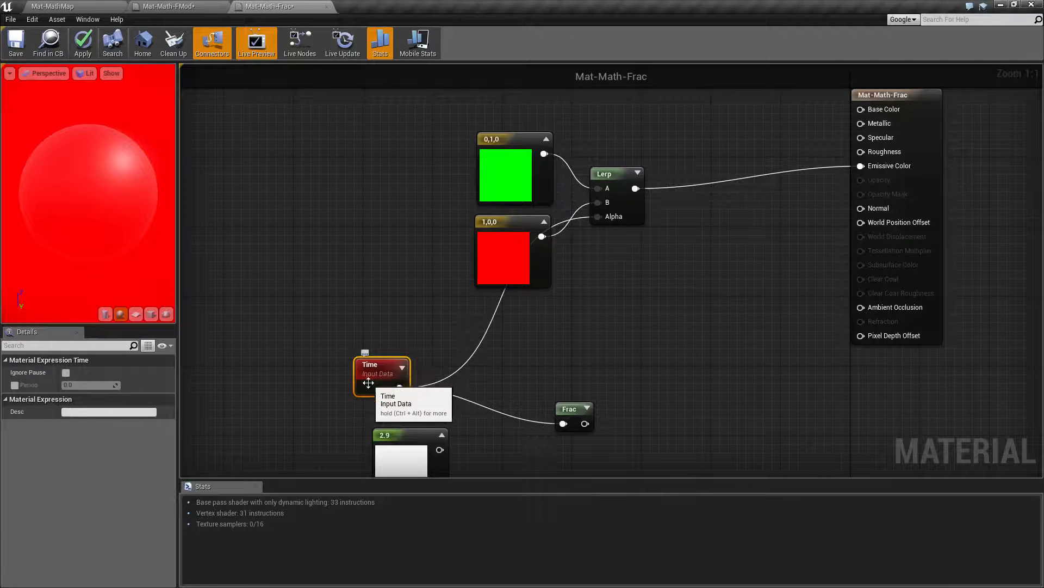
{"action": "mouse_move", "coordinate": [87, 375]}
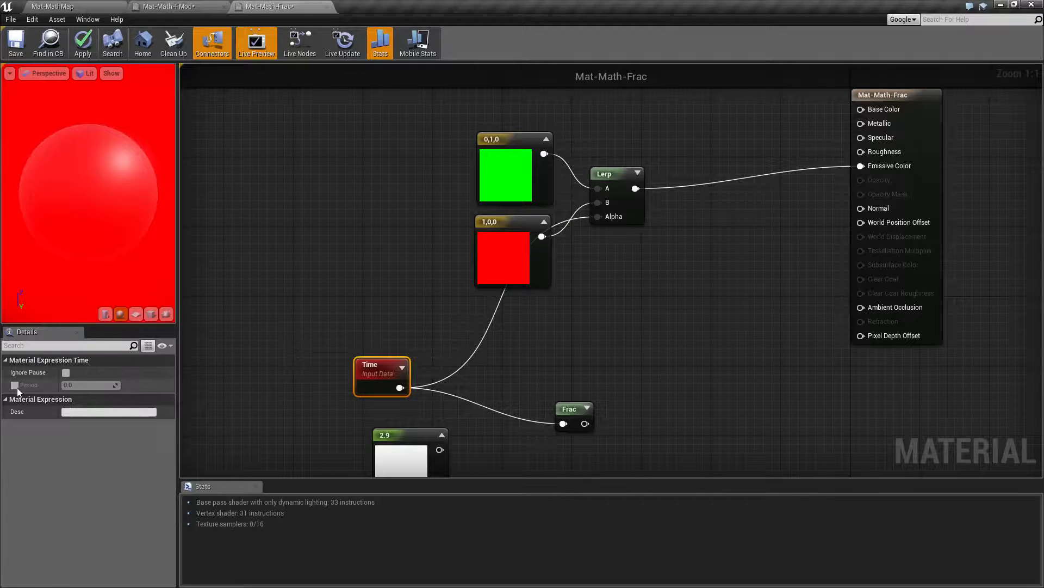
{"action": "left_click", "coordinate": [14, 385]}
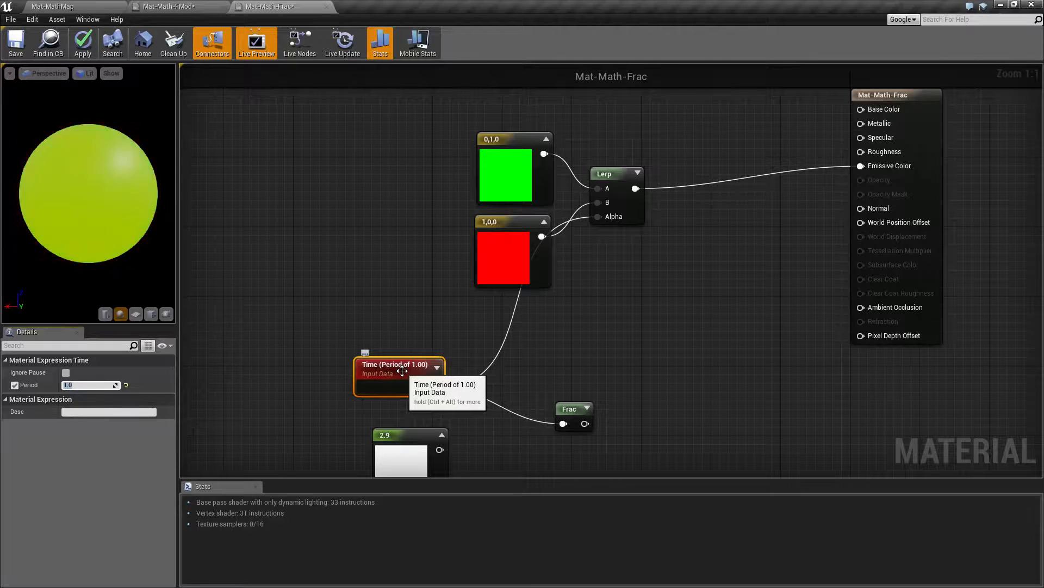
{"action": "mouse_move", "coordinate": [453, 364]}
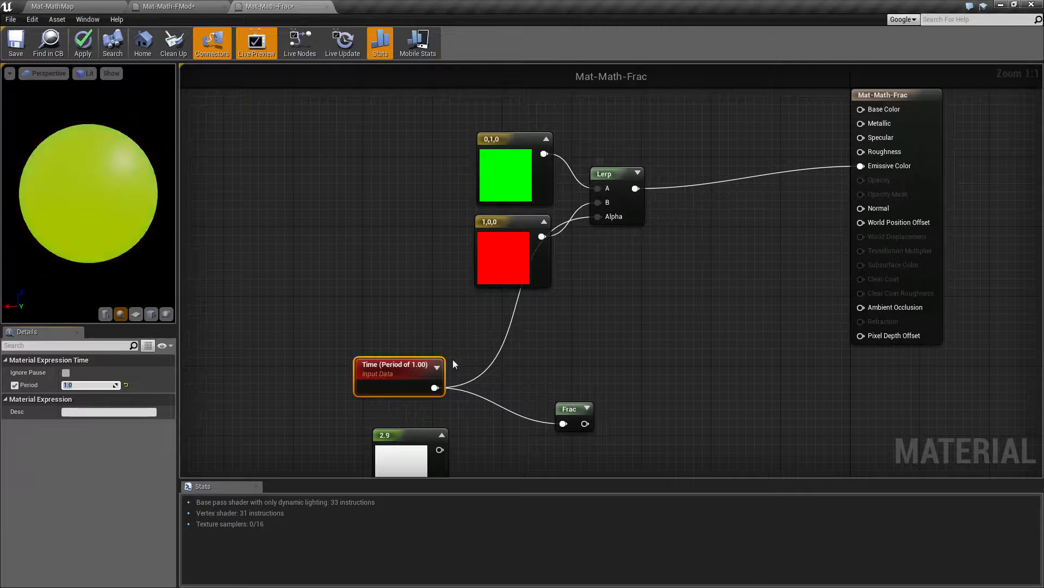
{"action": "left_click", "coordinate": [16, 385]}
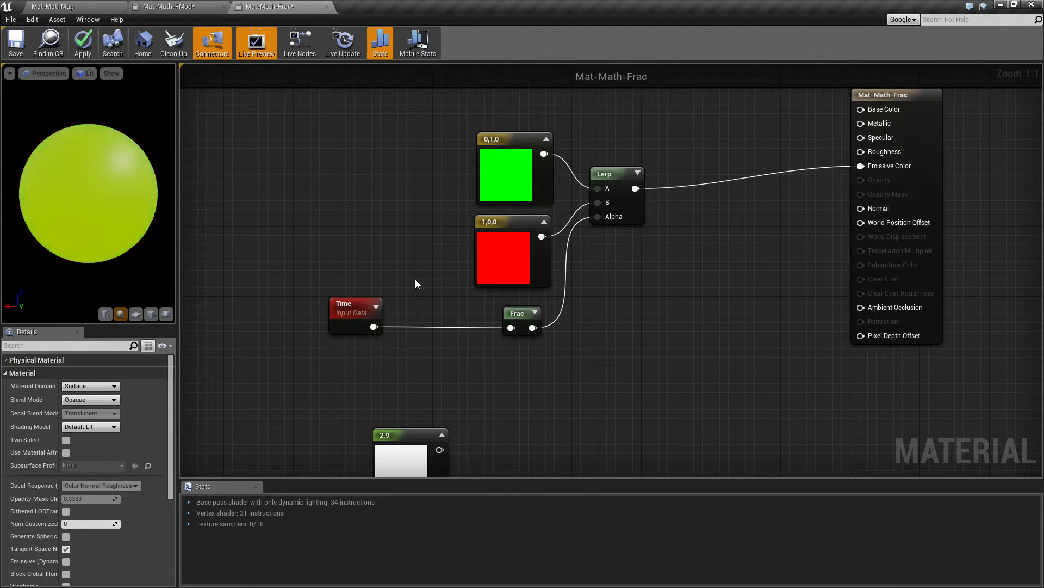
{"action": "mouse_move", "coordinate": [570, 377]}
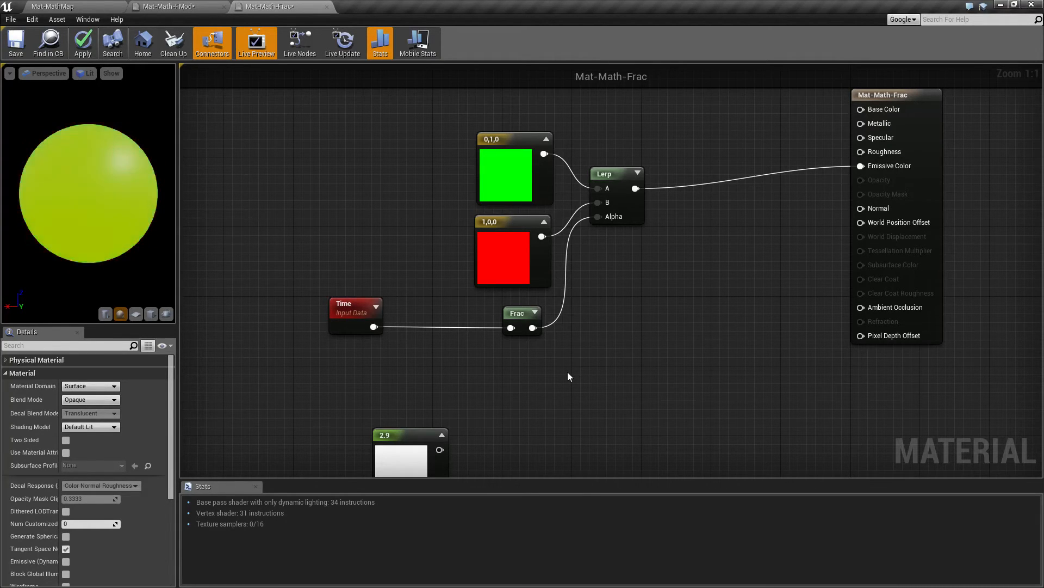